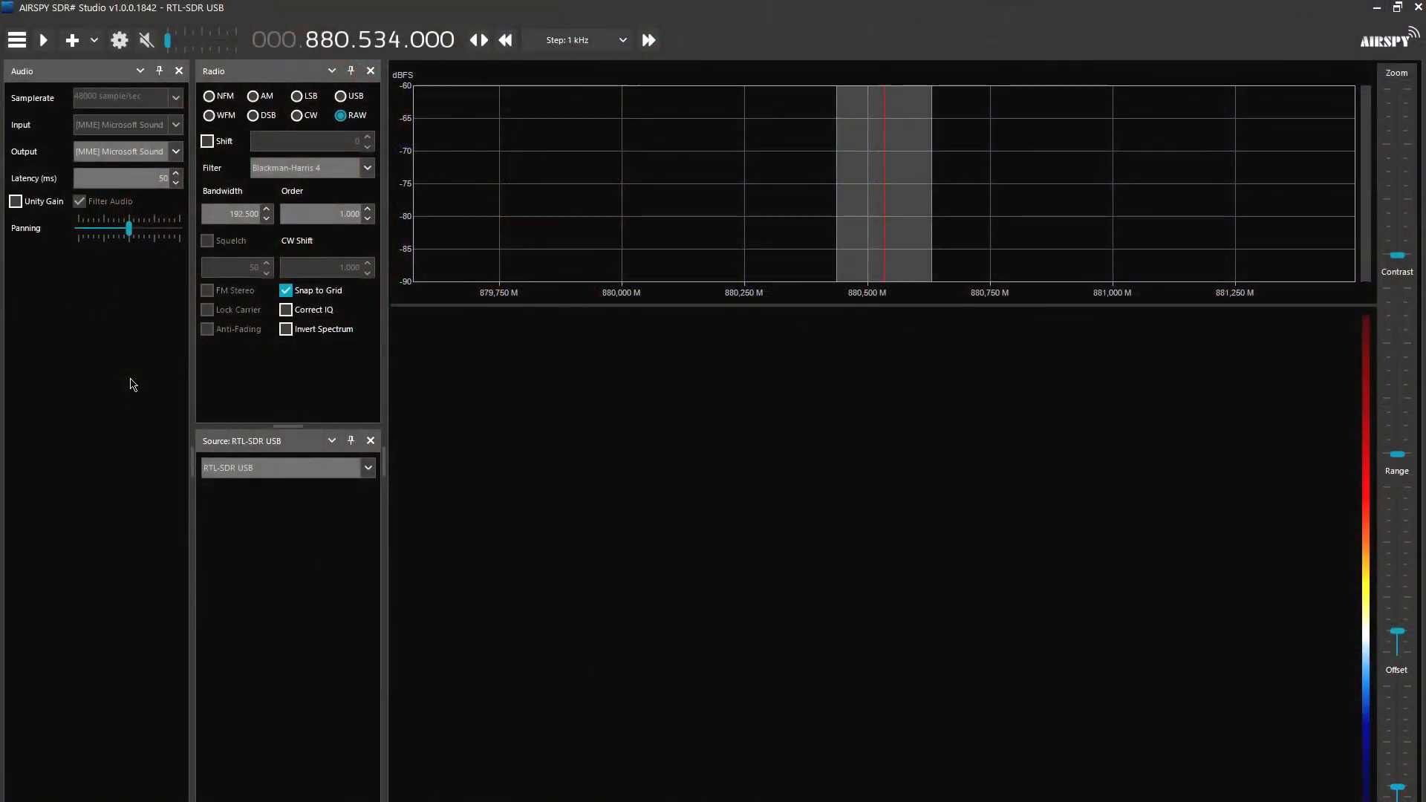
Route audio to the MME ADAT (1+2) output and start receiving at 880.000 MHz.
left_click(176, 151)
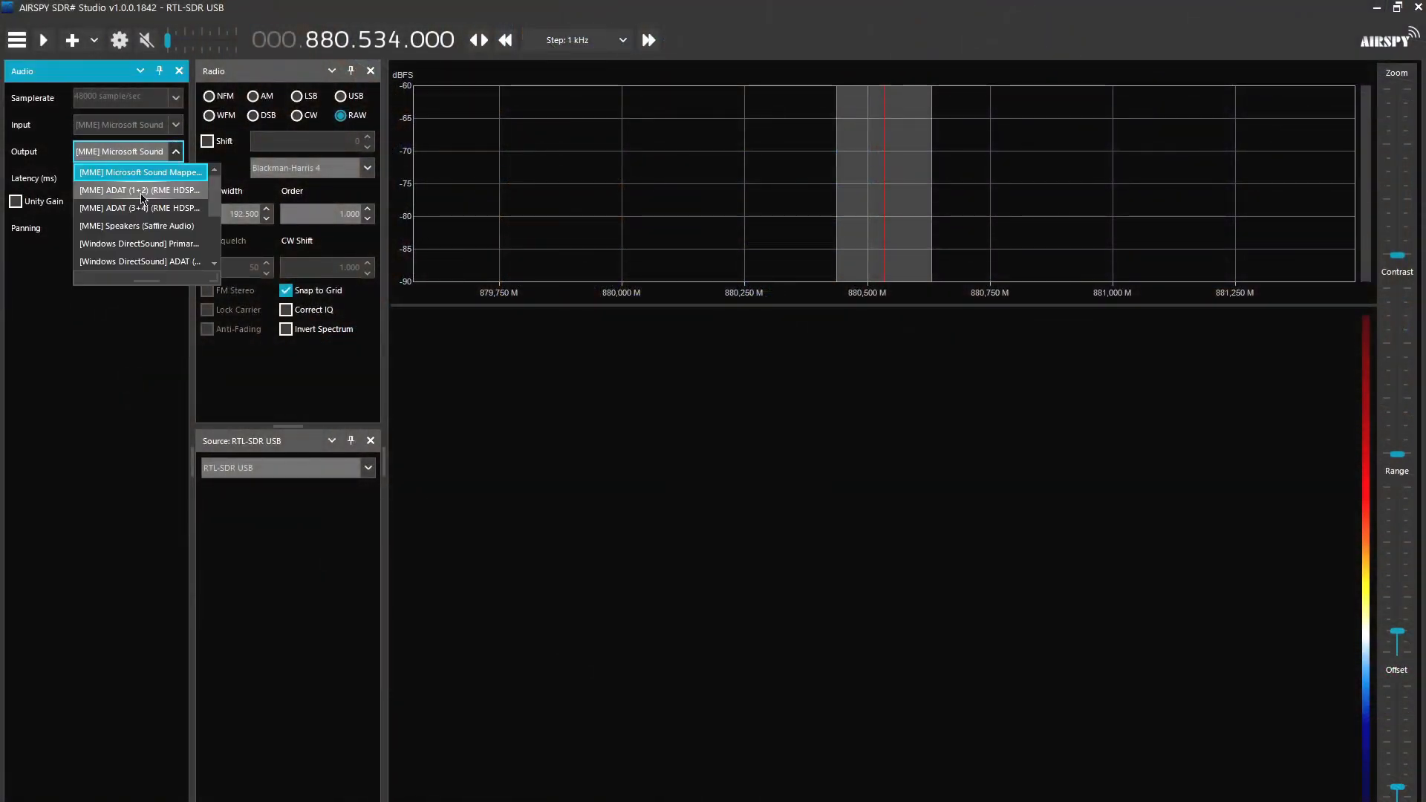
left_click(139, 190)
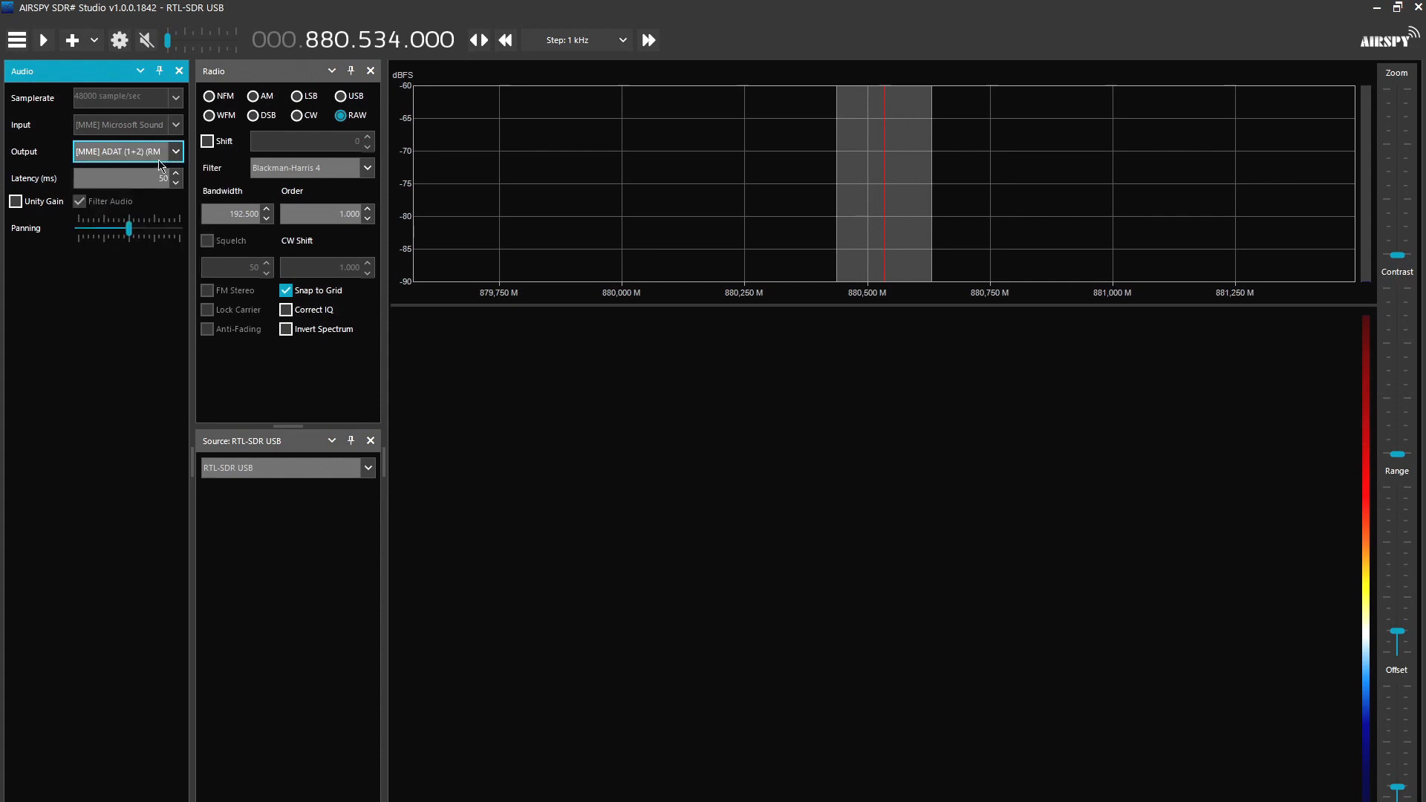
left_click(175, 151)
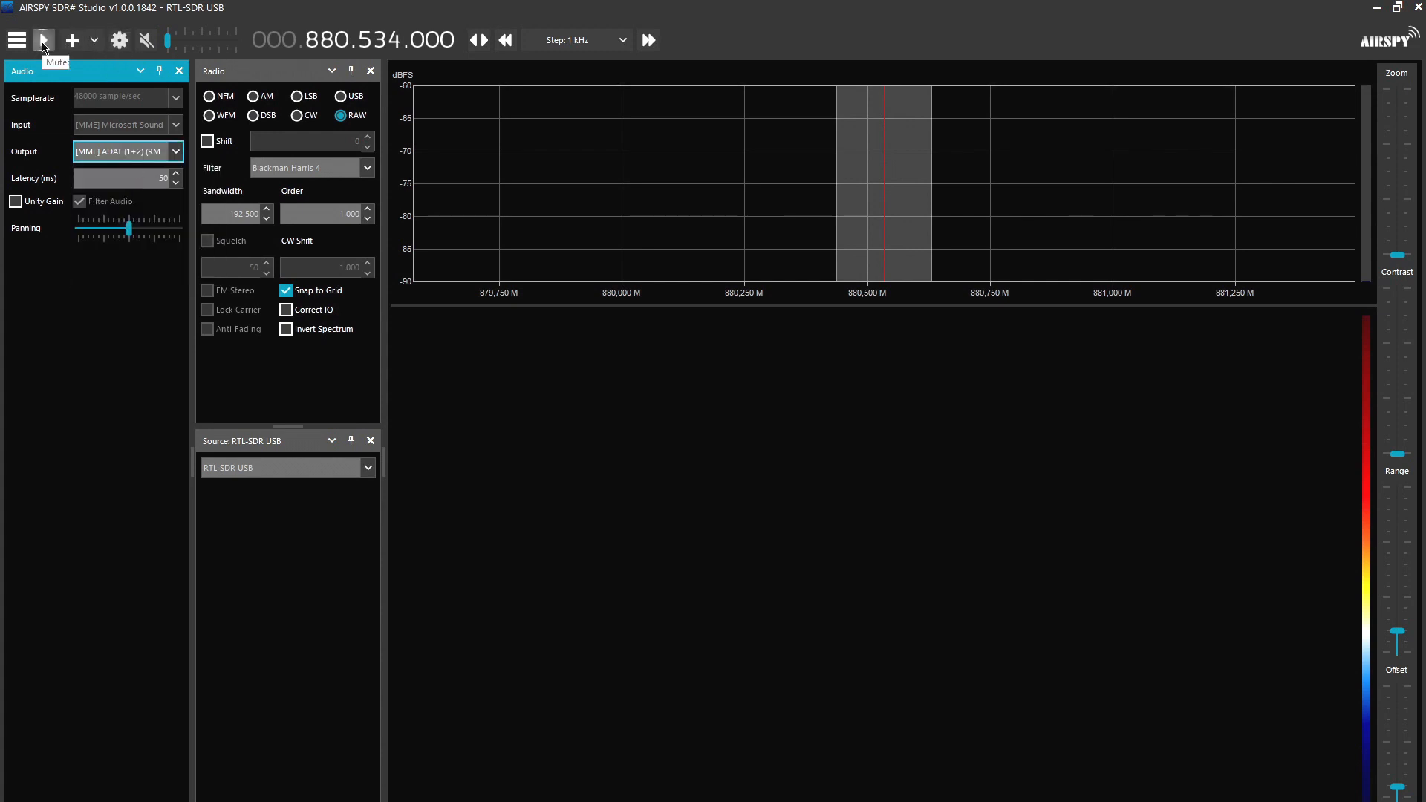
left_click(43, 39)
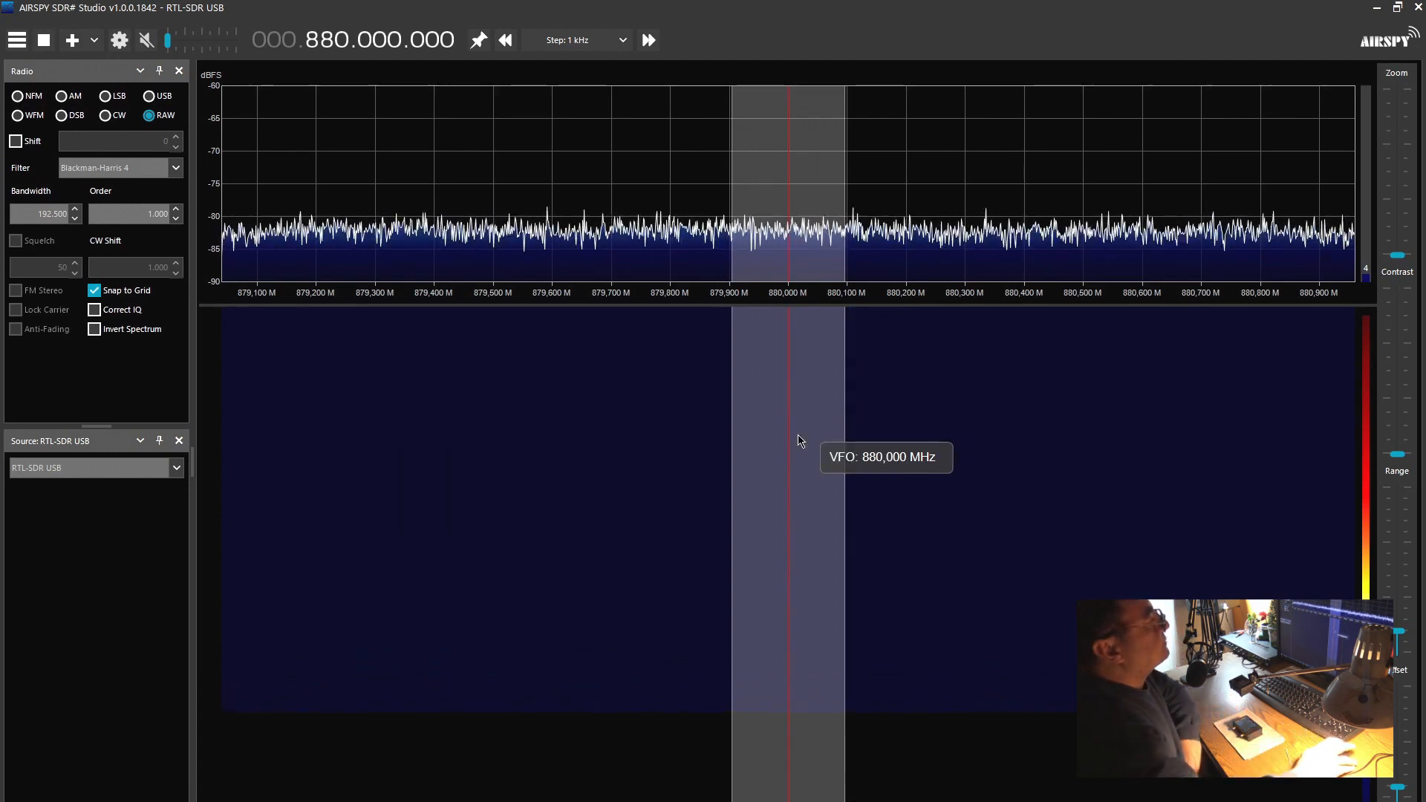
Keep the receiver at 880.000 MHz and watch for the NanoVNA carrier spike.
left_click(44, 41)
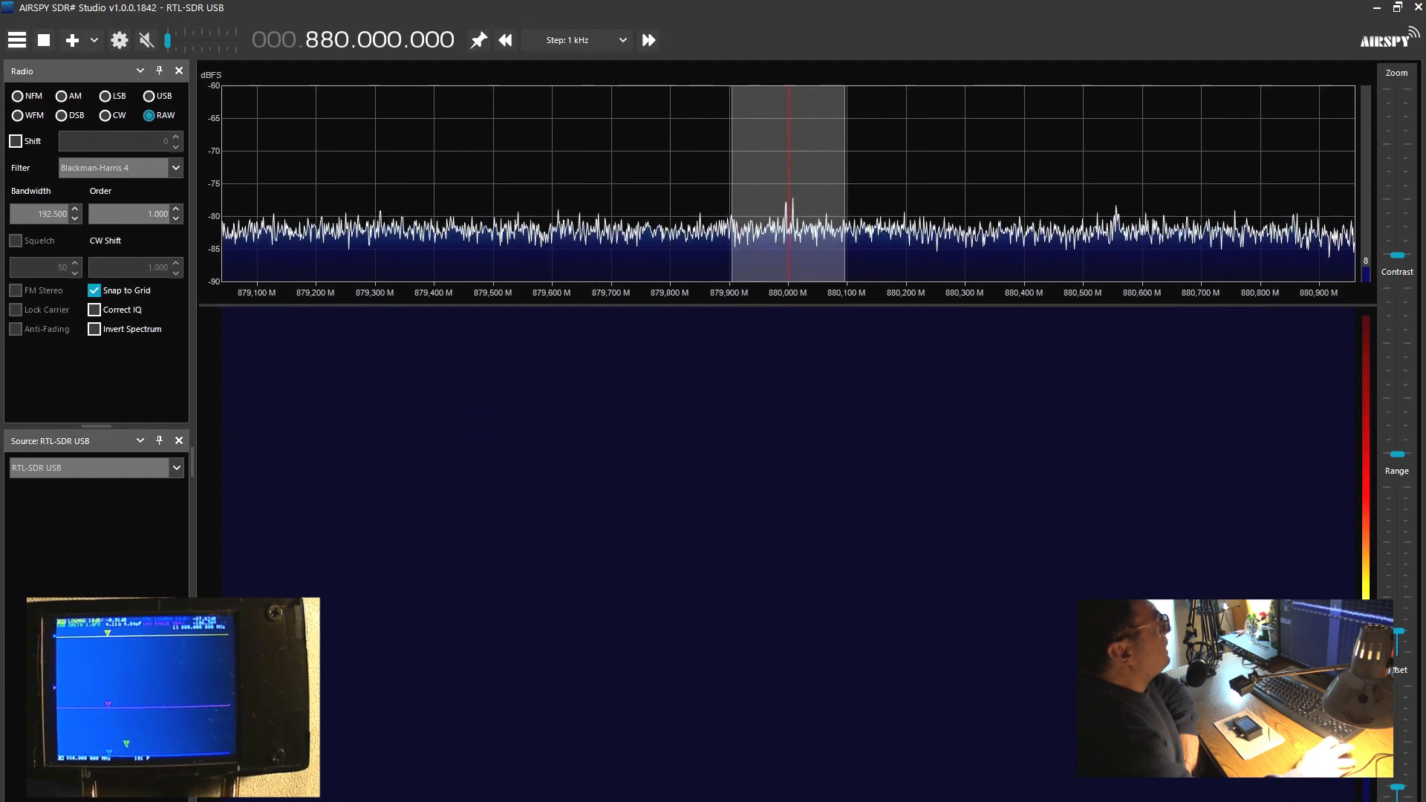
left_click(118, 40)
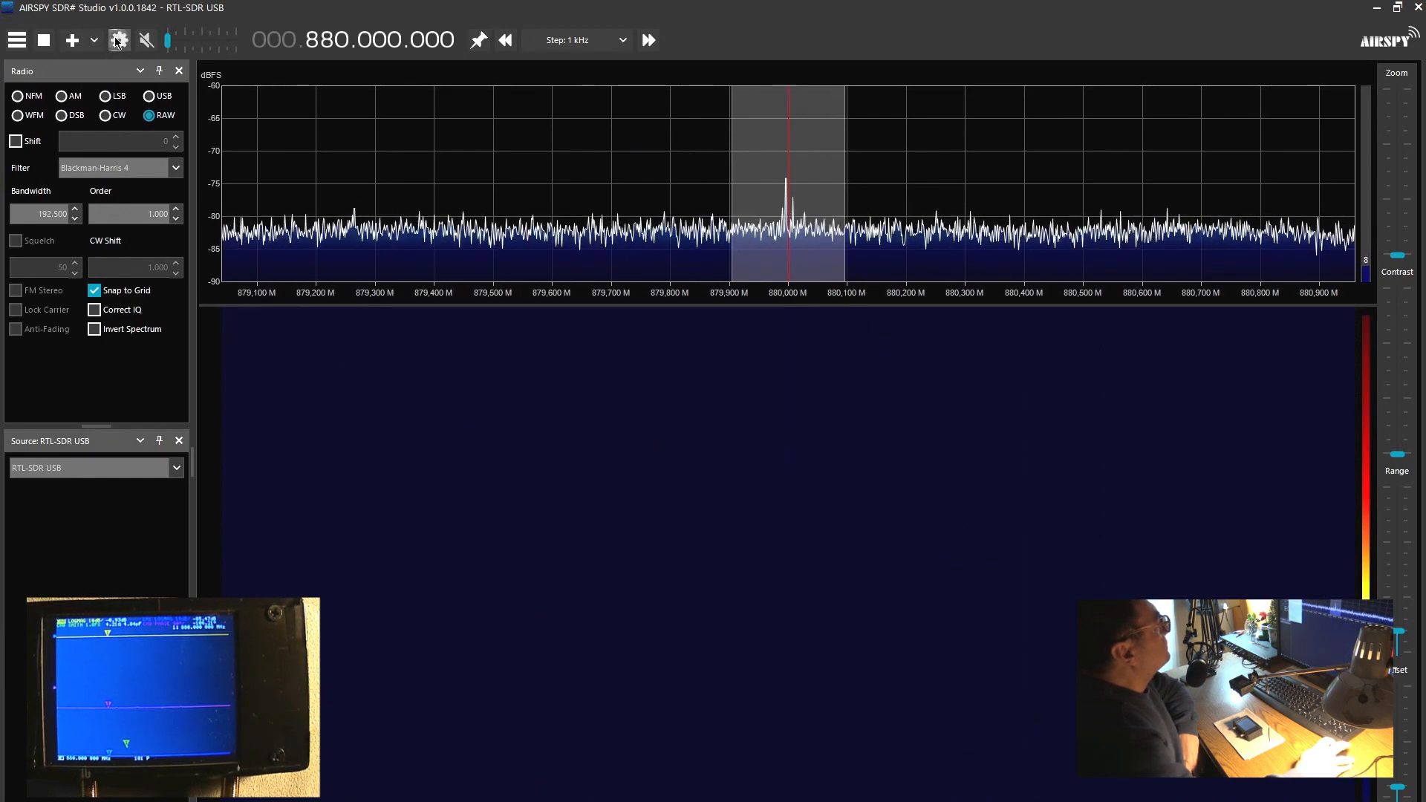
Open RTL-SDR Controller, raise RF gain to 14.4 dB, then drag it back to 0 dB.
left_click(118, 40)
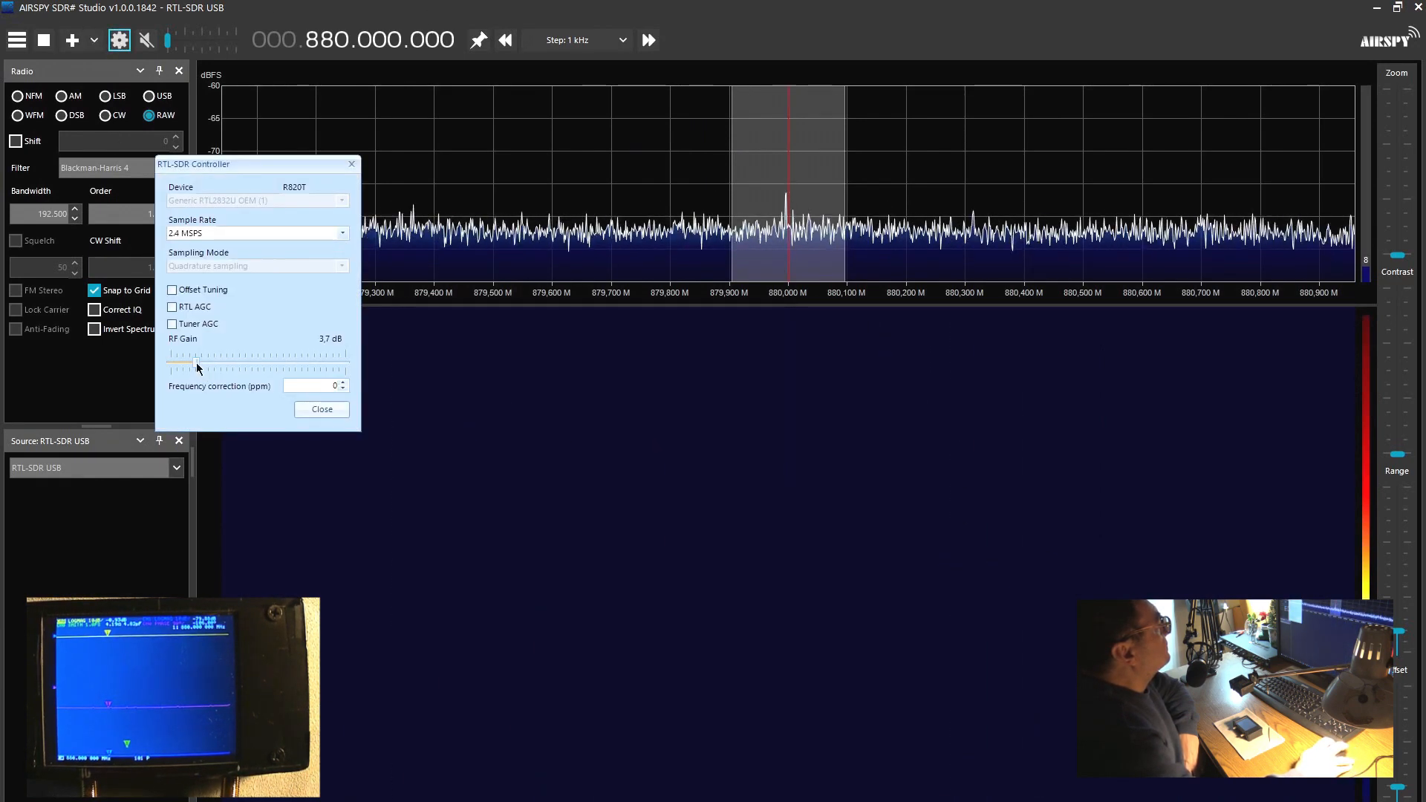
left_click_drag(179, 361, 210, 361)
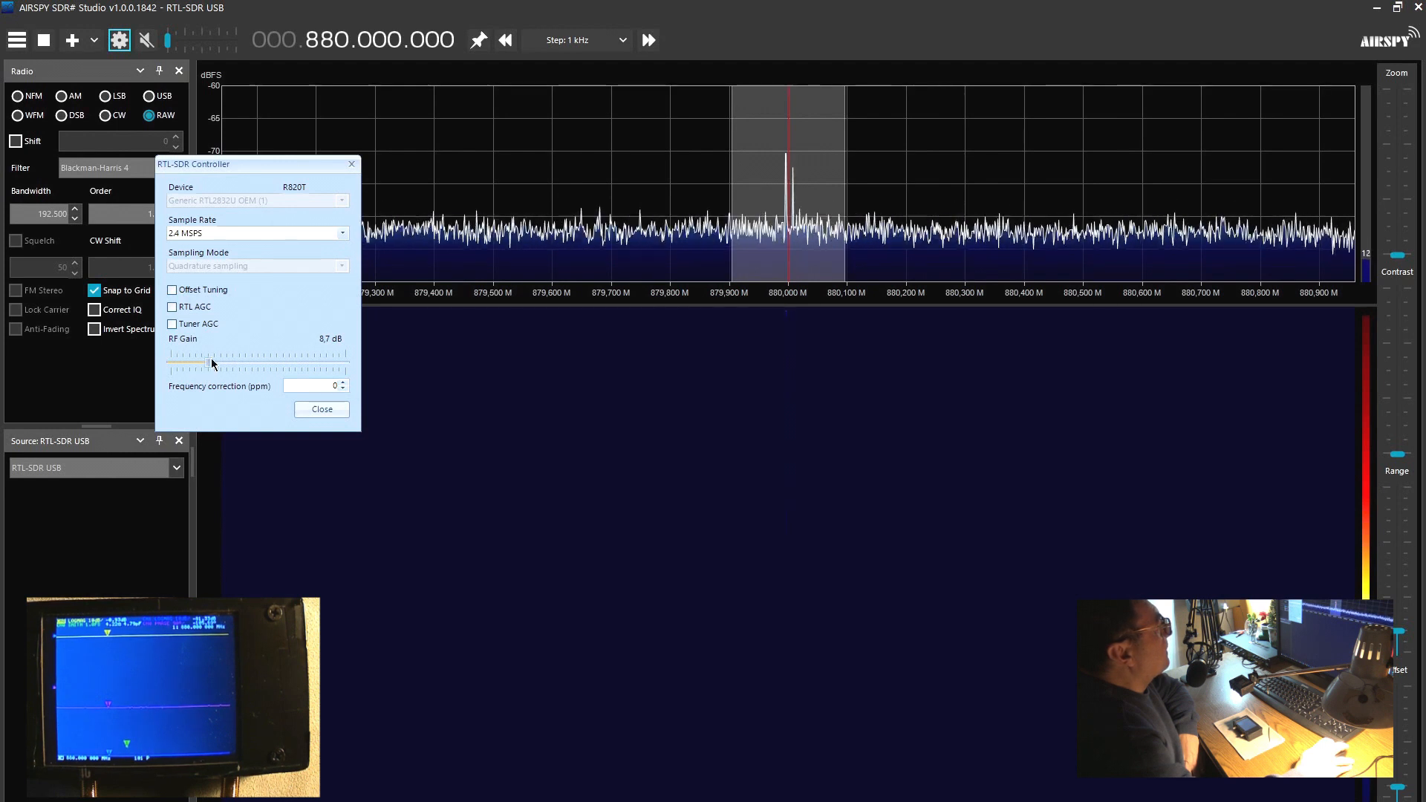
left_click_drag(186, 365, 218, 365)
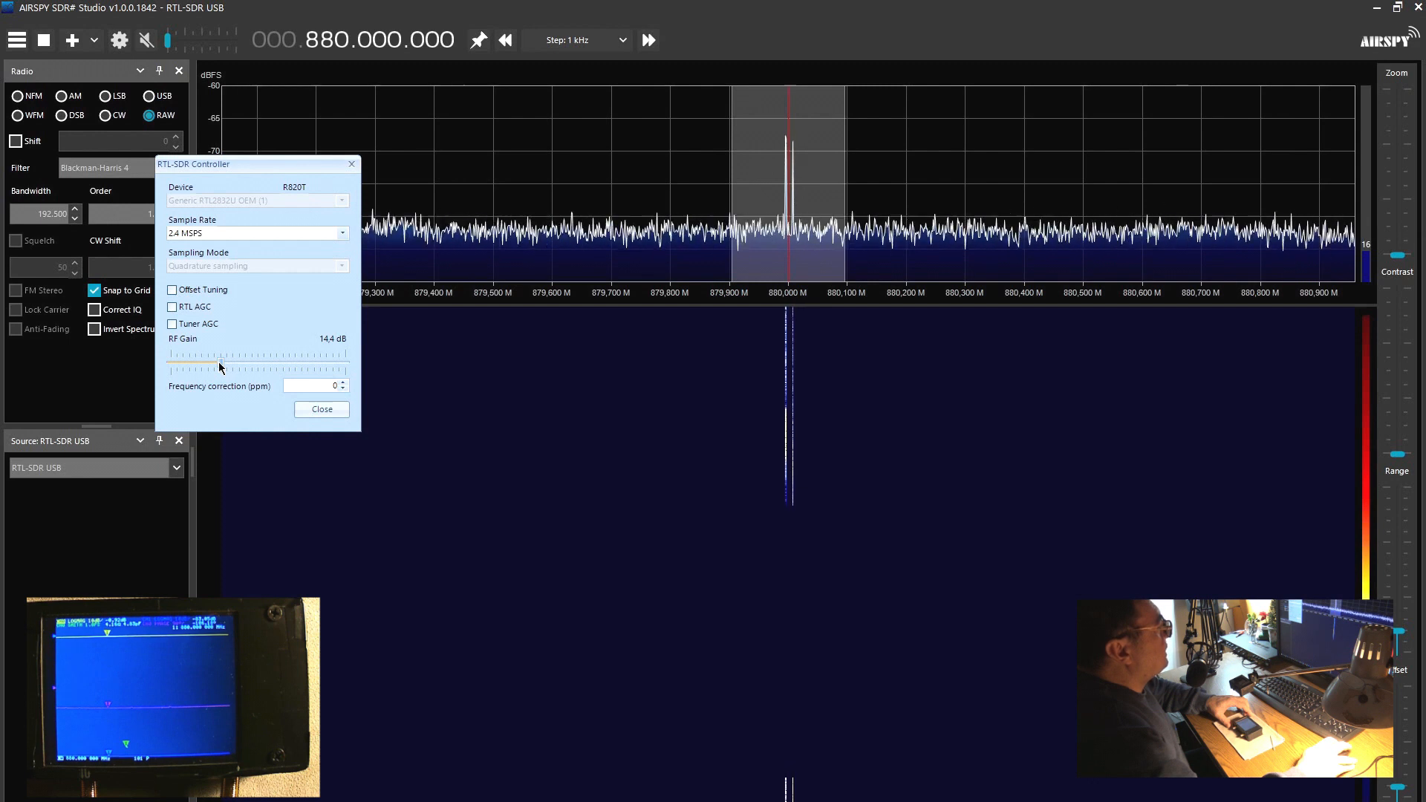
left_click_drag(191, 366, 163, 367)
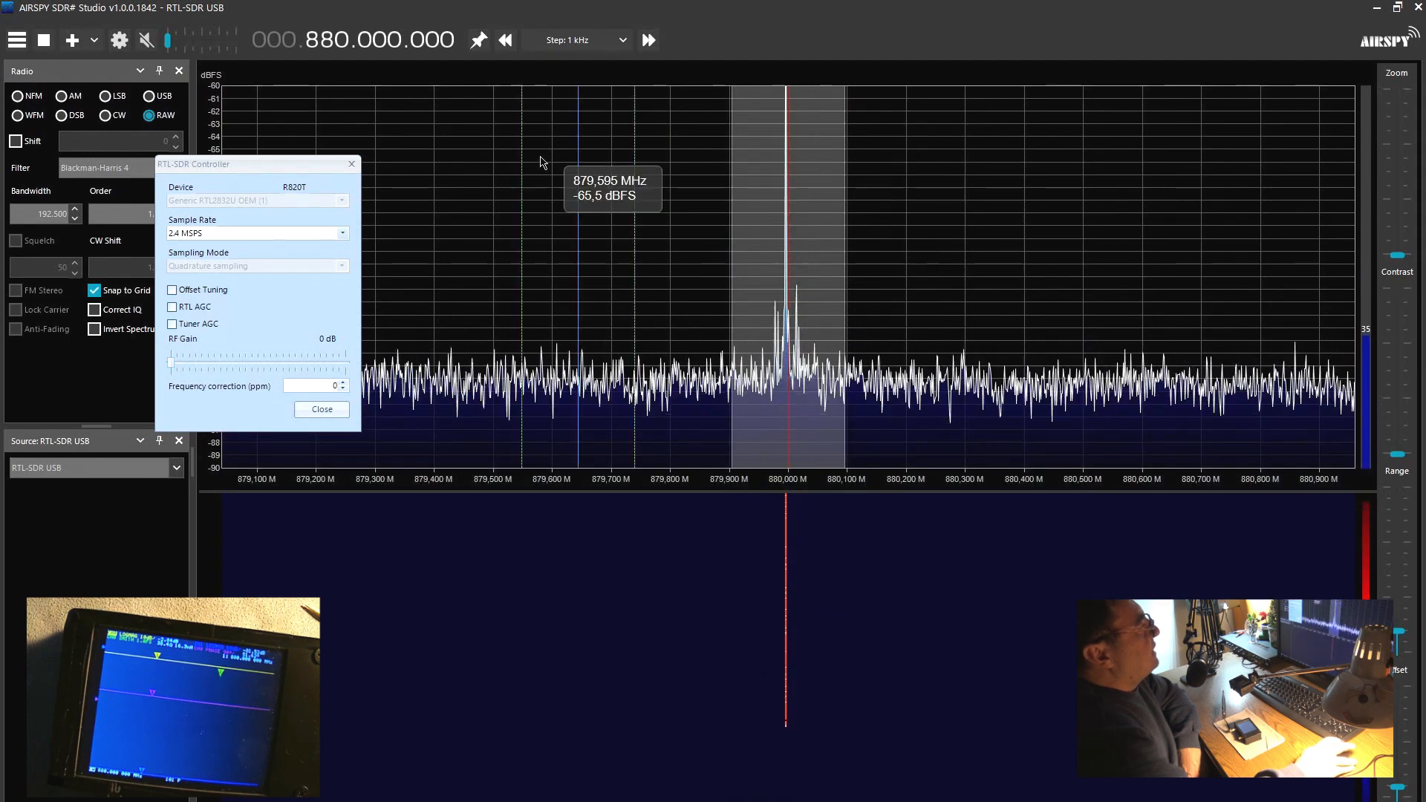
Close the RTL-SDR Controller settings window.
left_click(321, 409)
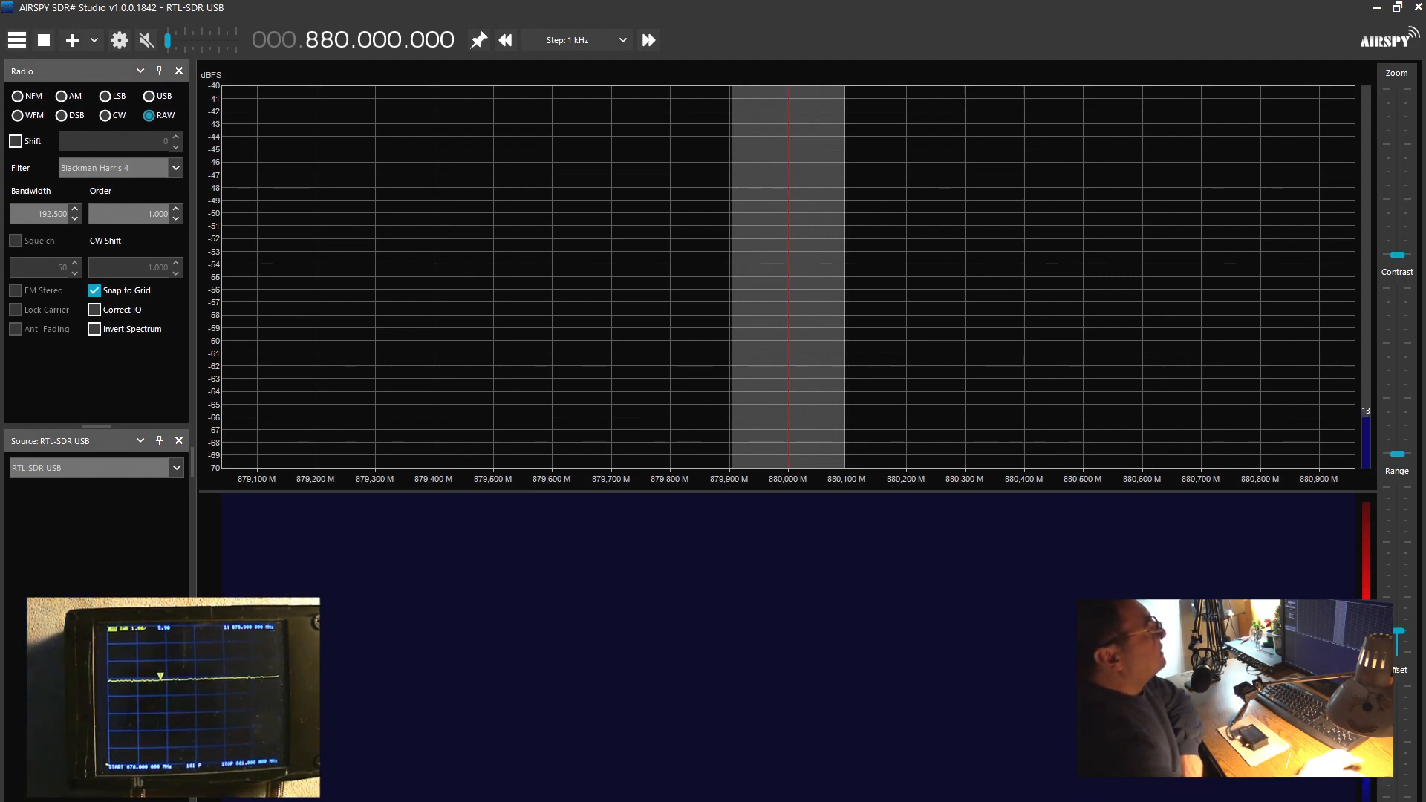
Shift the spectrum level scale to -60 to -90 dBFS, revealing the carrier near 880 MHz.
left_click_drag(1398, 454, 1399, 455)
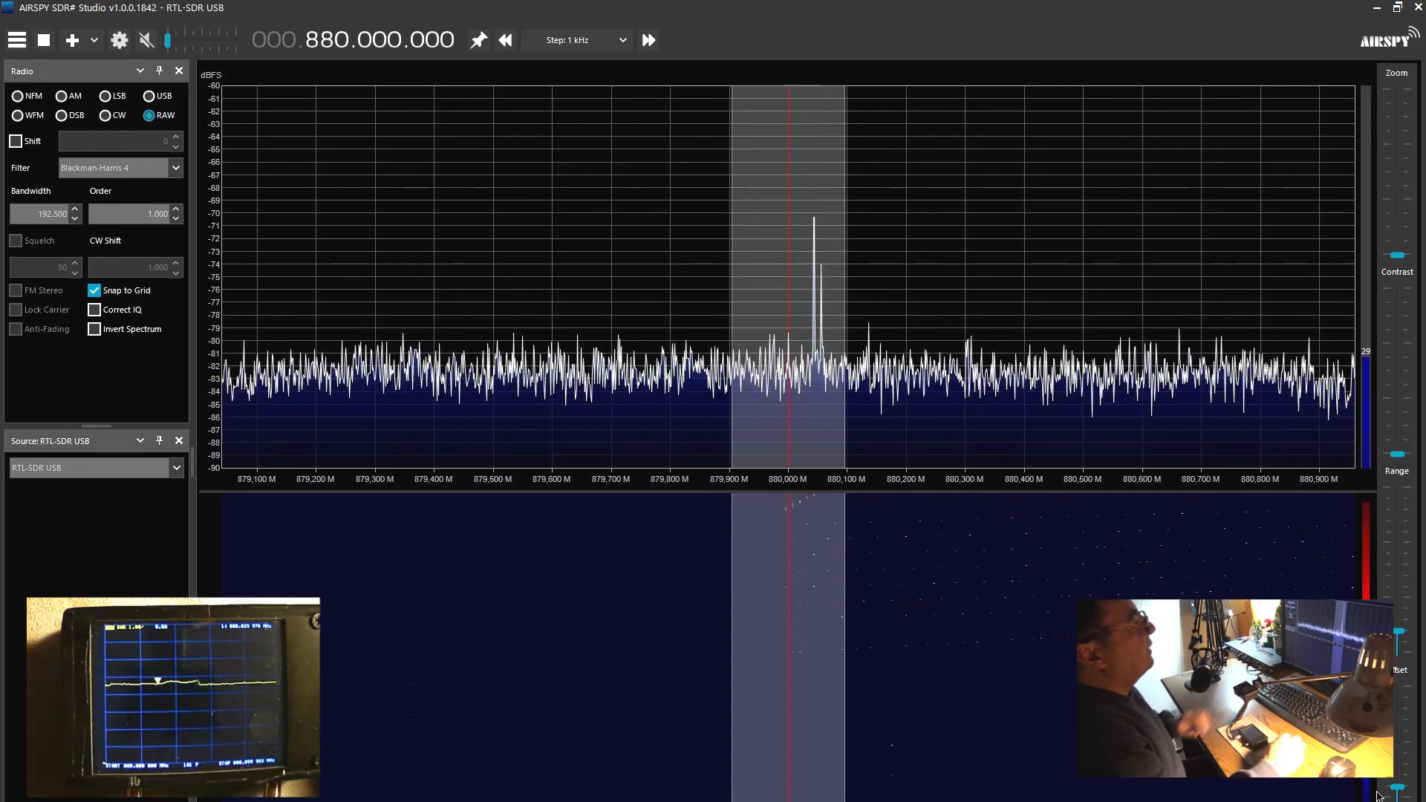
mouse_move(787, 355)
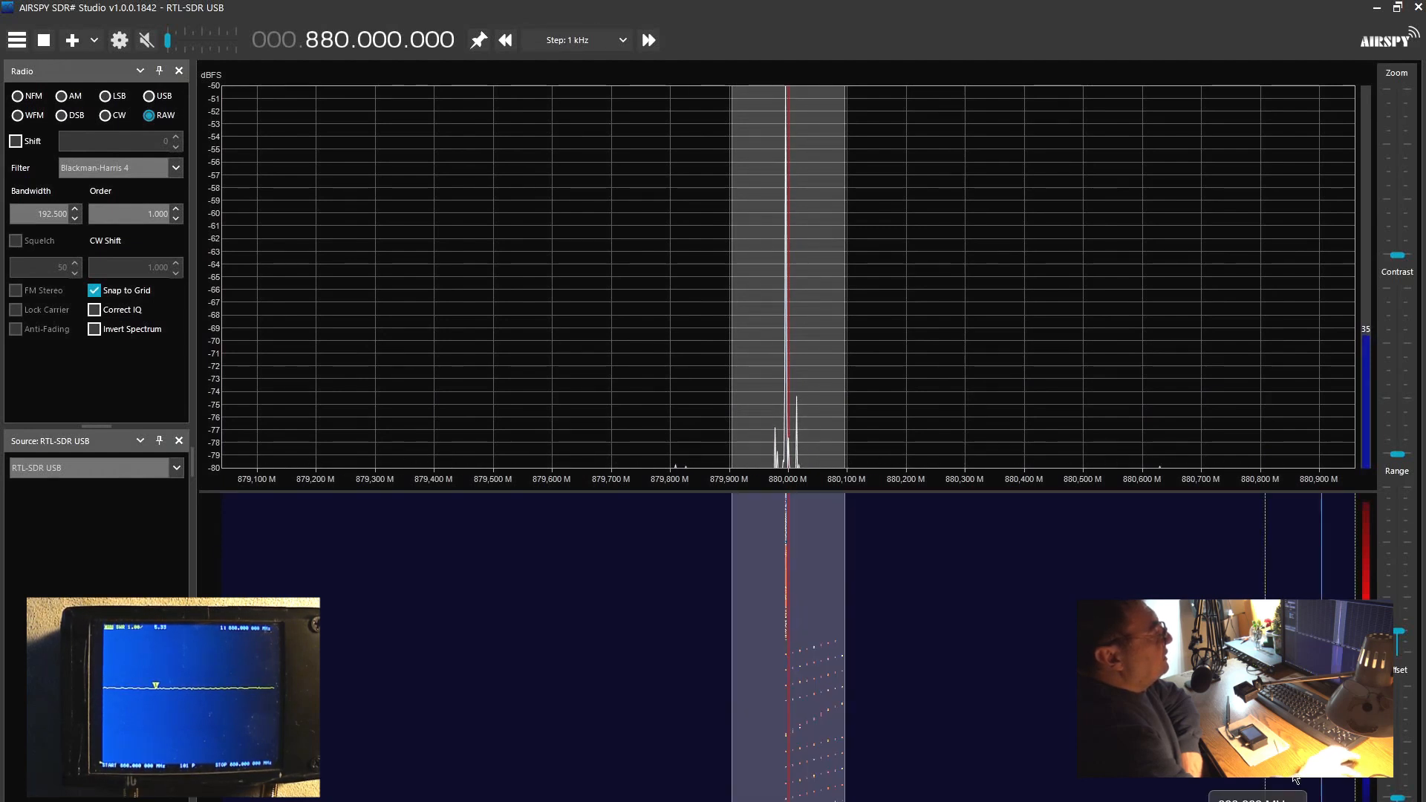
mouse_move(746, 190)
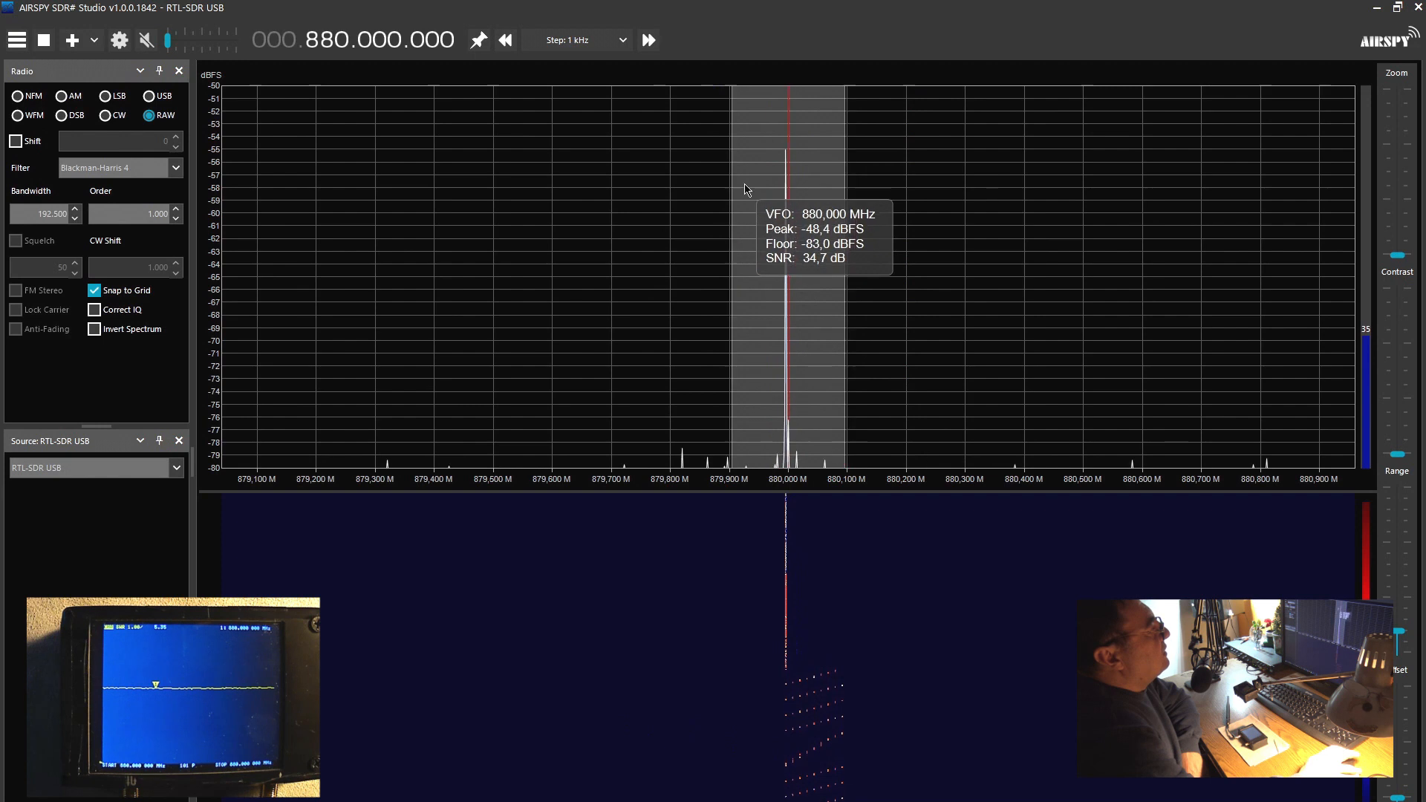
mouse_move(1396, 258)
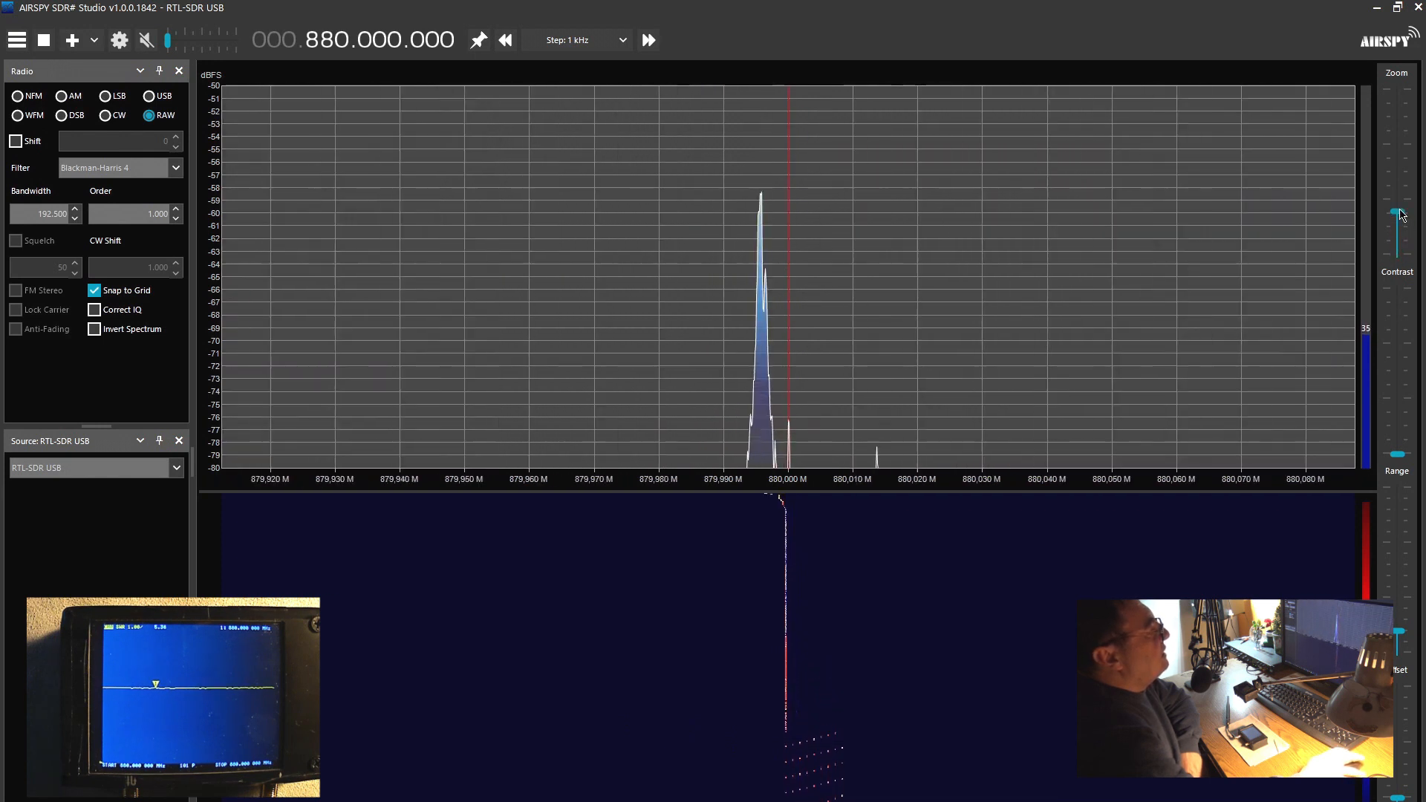
Zoom the spectrum in, then widen it back to roughly 879.90–880.10 MHz.
left_click_drag(1397, 214, 1397, 187)
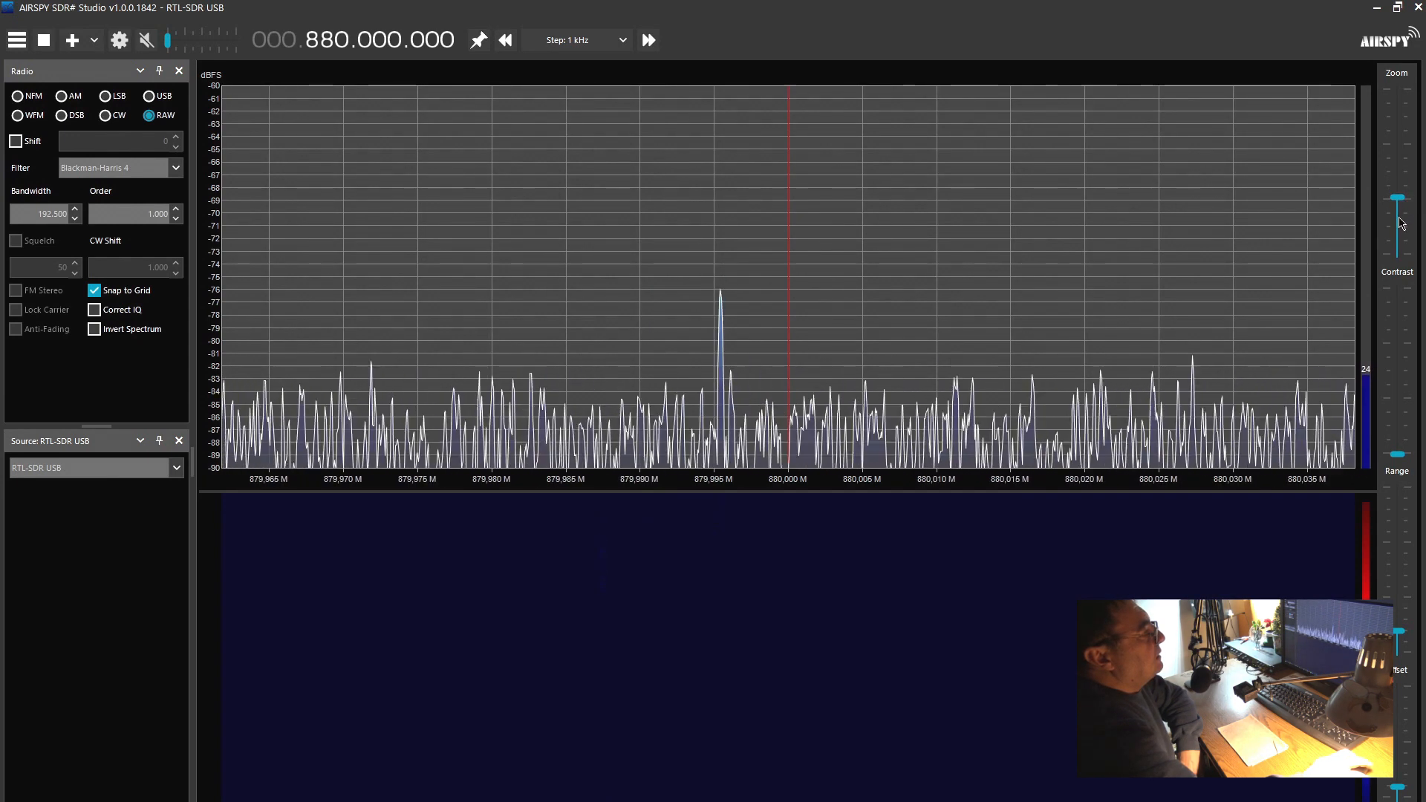
left_click_drag(1398, 198, 1397, 225)
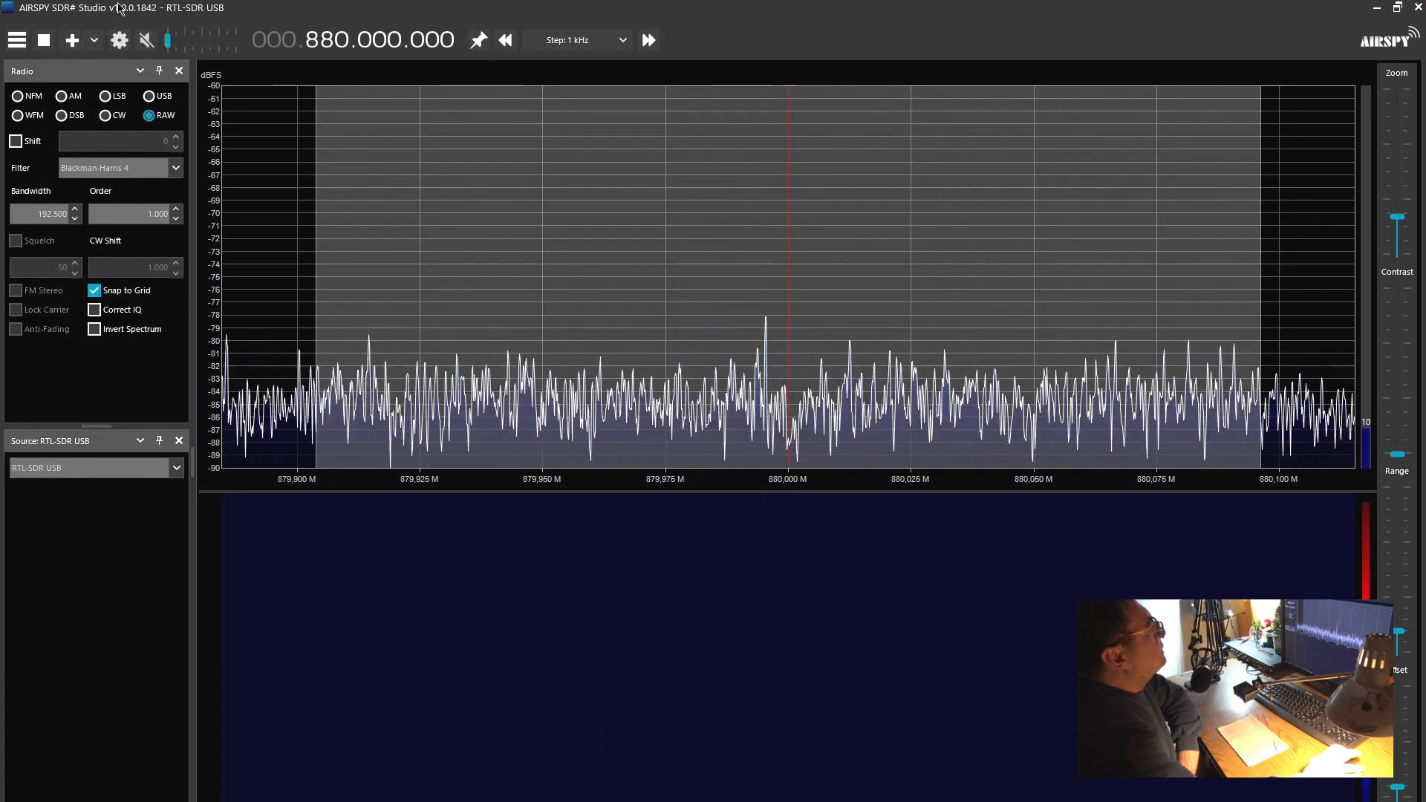
mouse_move(119, 40)
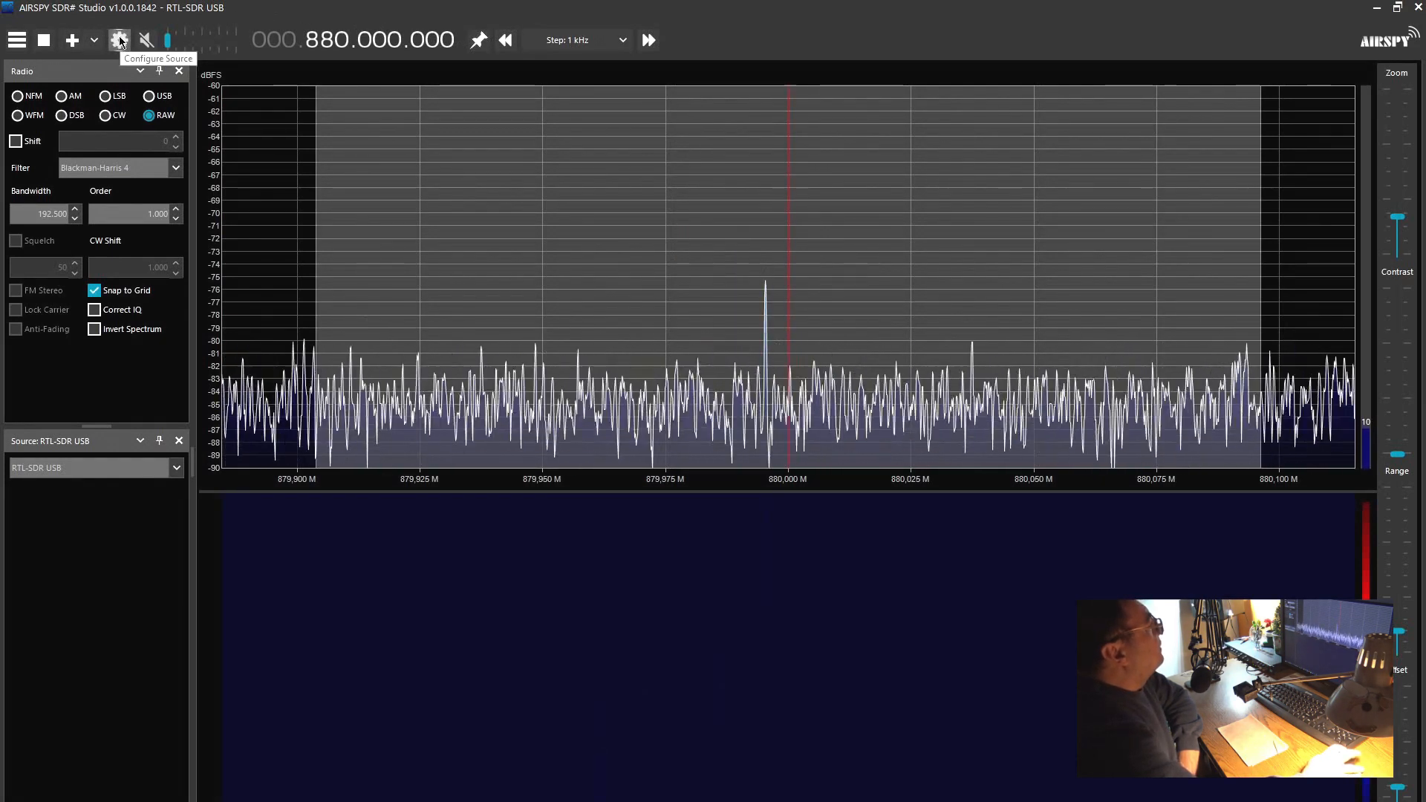
Reopen RTL-SDR settings and raise RF gain in stages through 12.5 dB to 16.6 dB.
left_click(119, 39)
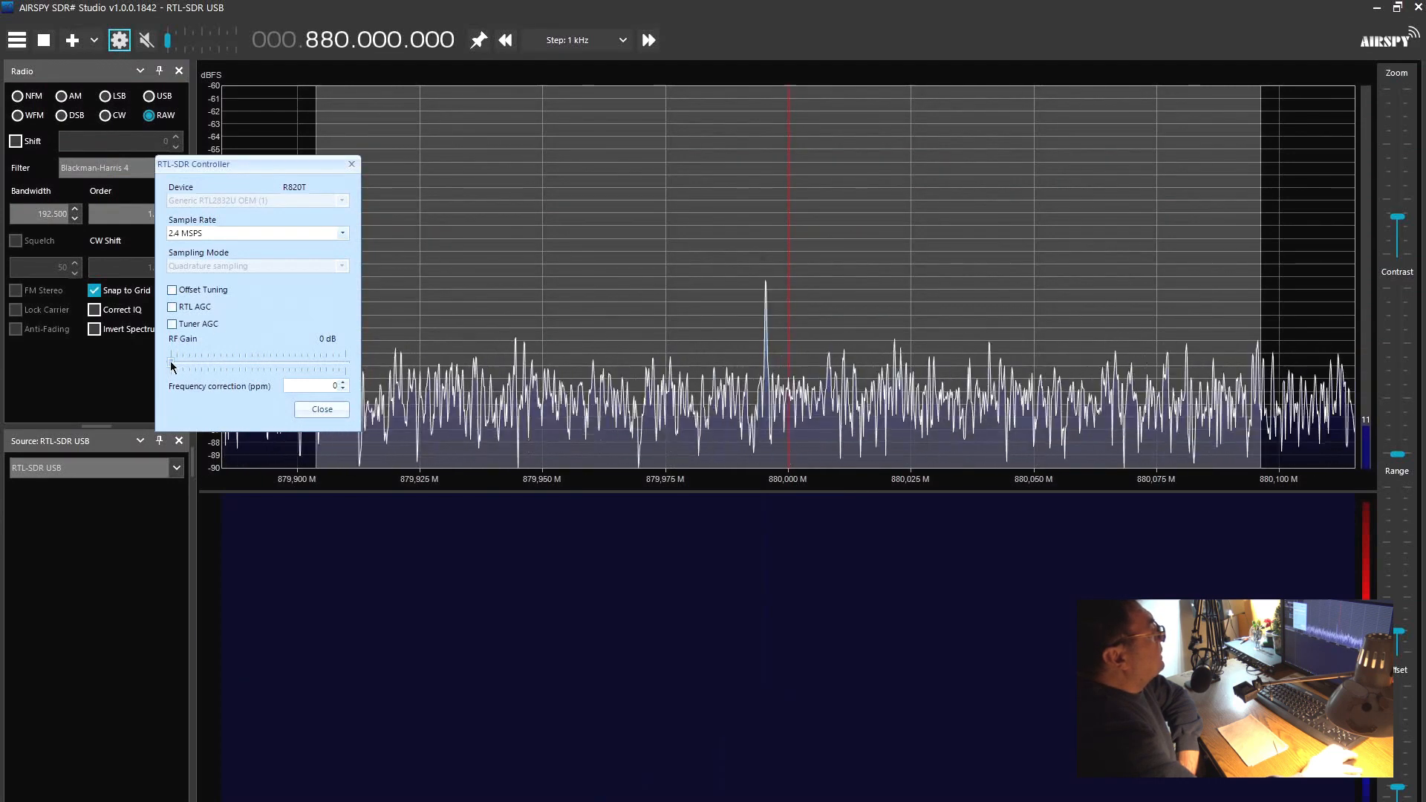
left_click_drag(170, 364, 180, 363)
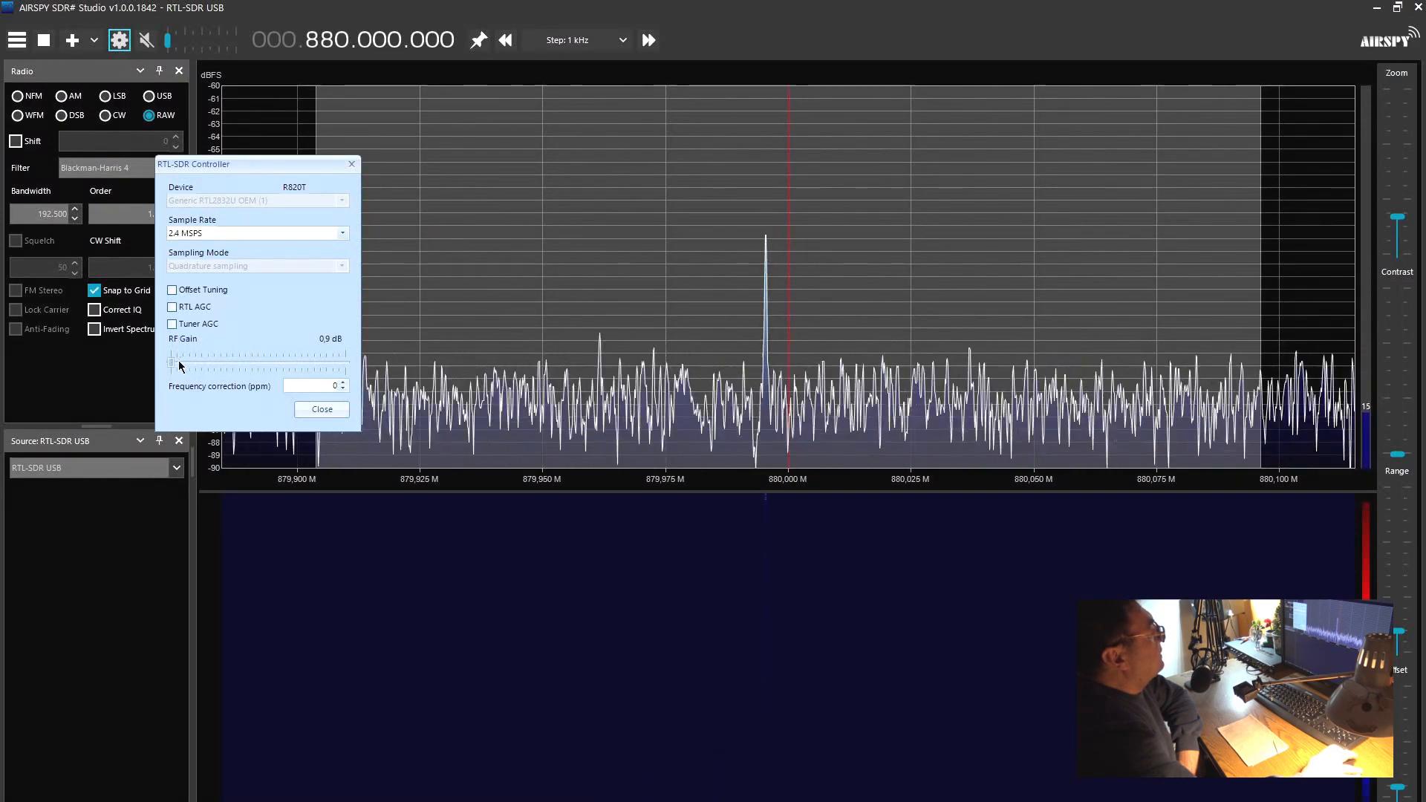
left_click_drag(170, 364, 182, 364)
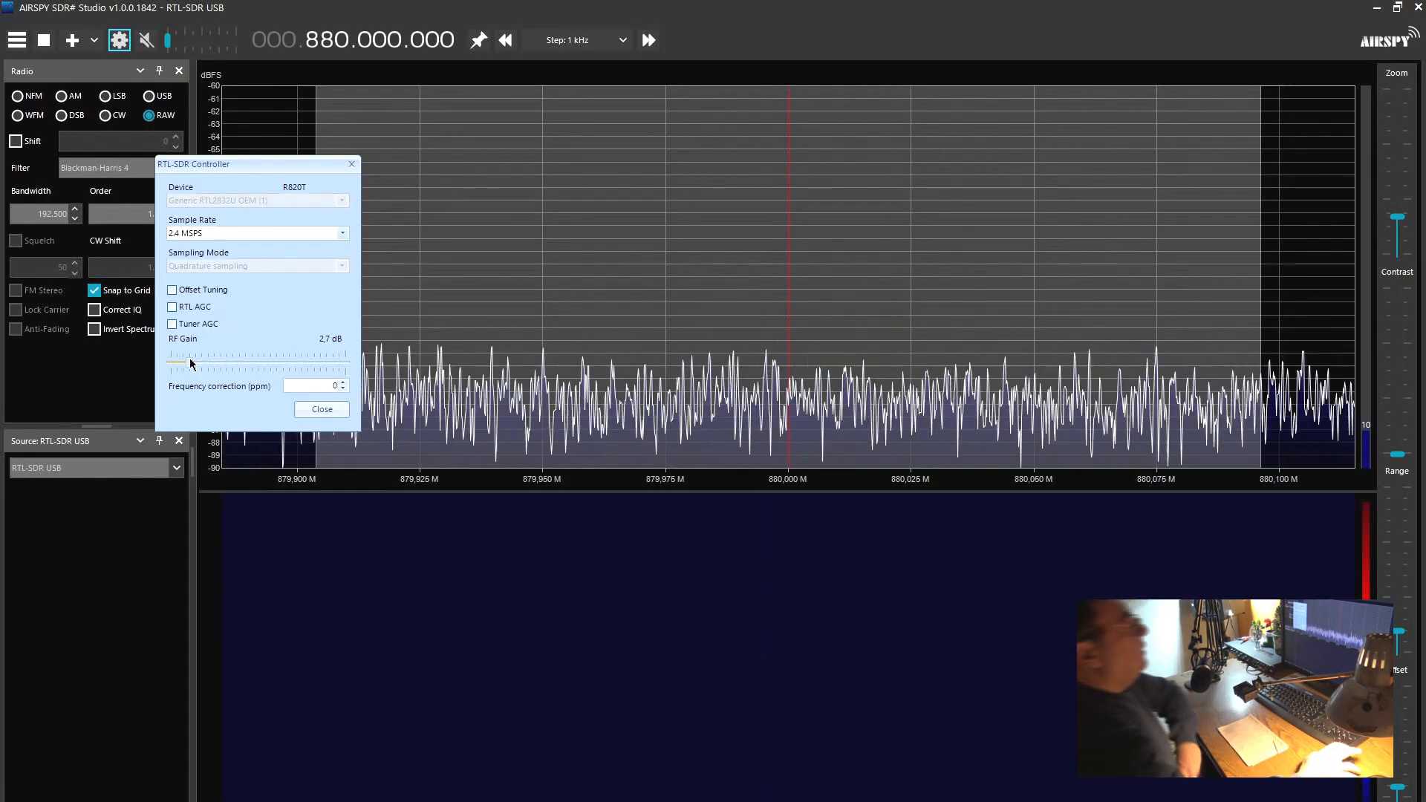
left_click_drag(177, 363, 216, 363)
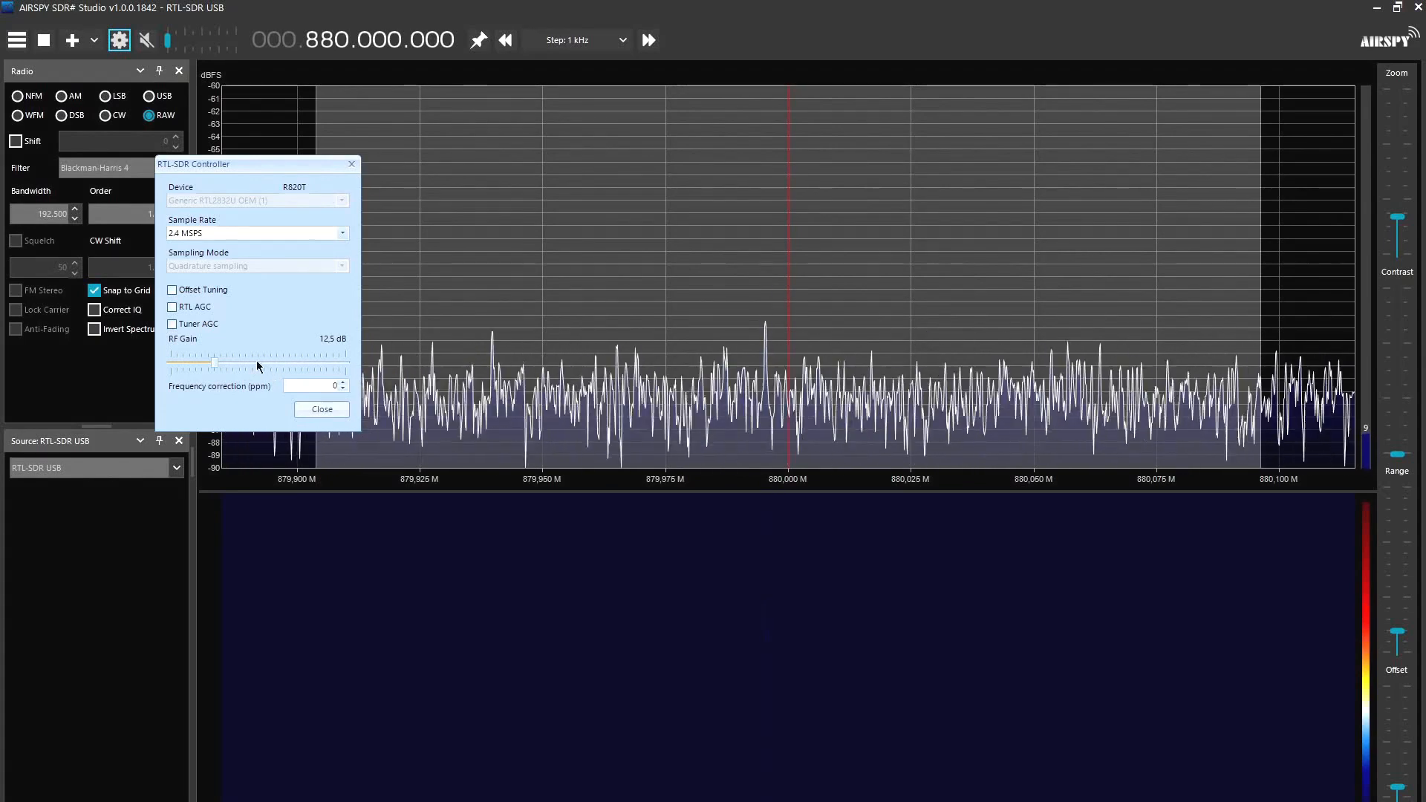
left_click_drag(191, 365, 230, 364)
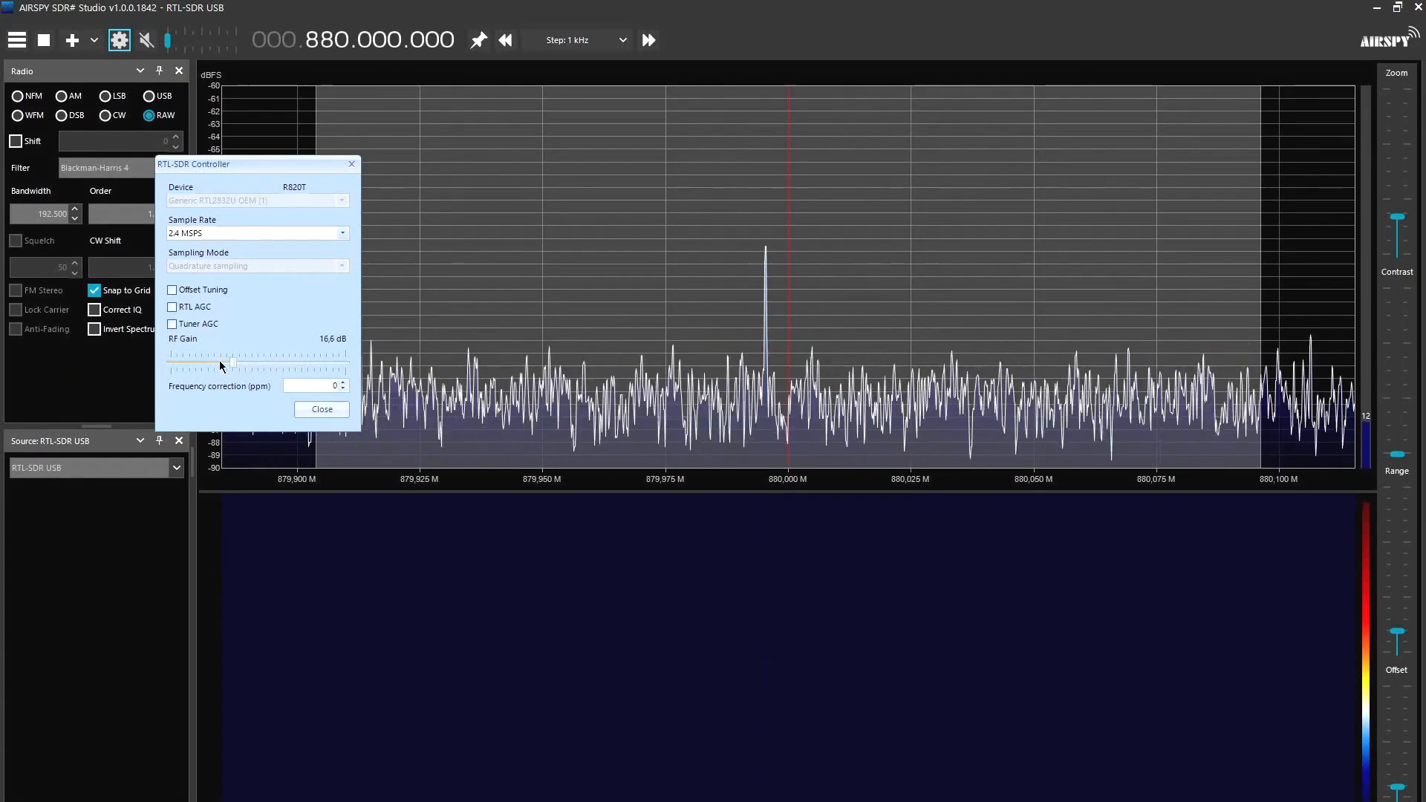